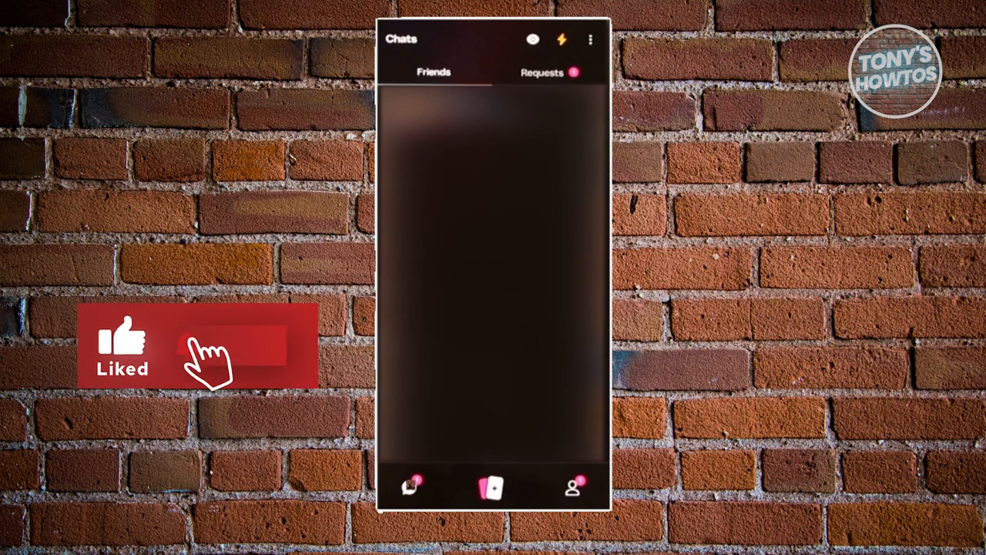
Step: Review the incoming chat requests, then view the empty list of requests you sent
{"action": "left_click", "coordinate": [216, 347]}
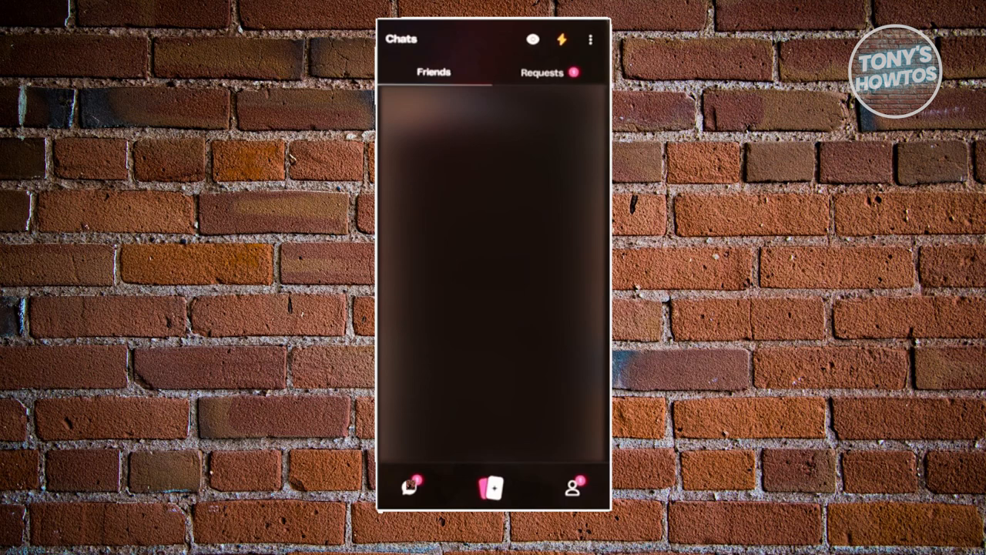
{"action": "left_click", "coordinate": [547, 72]}
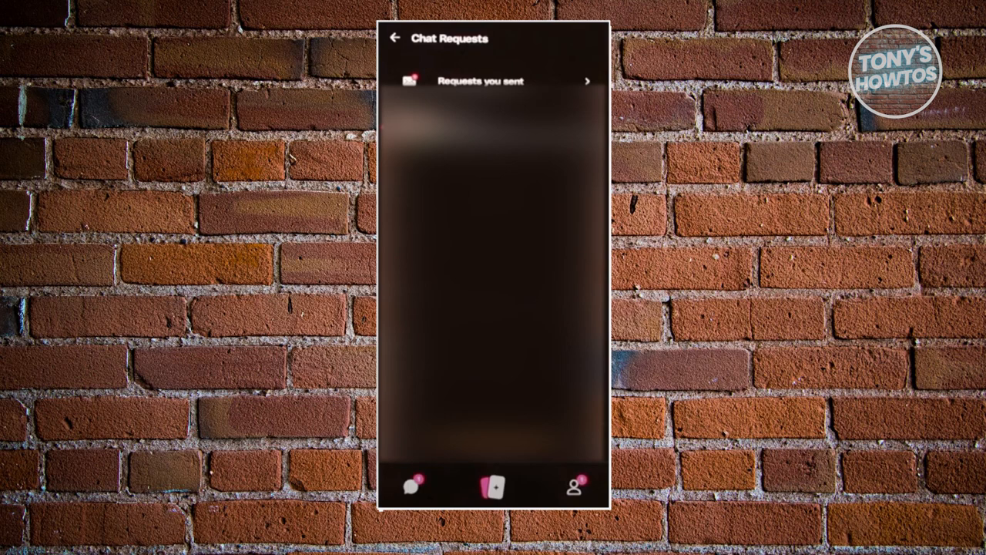
{"action": "left_click", "coordinate": [395, 37]}
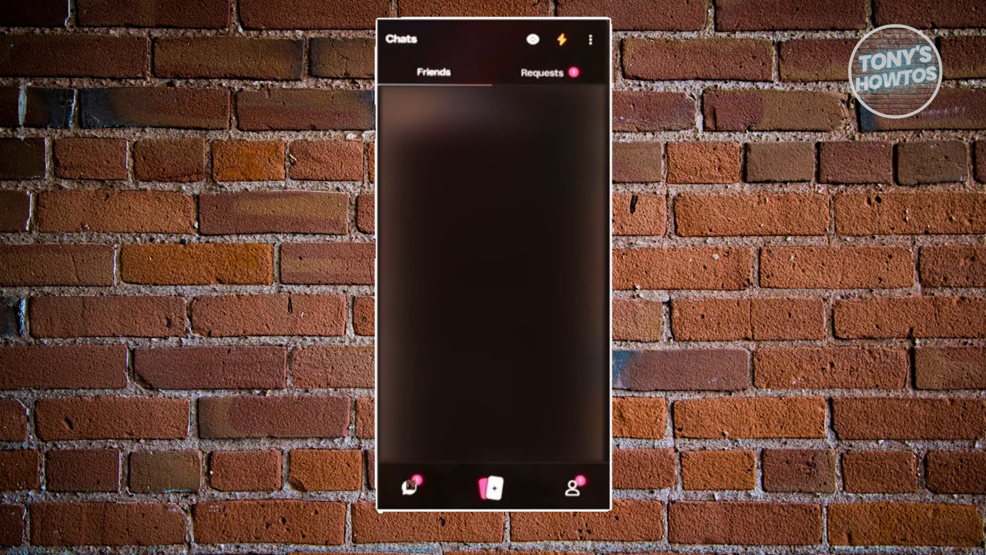
{"action": "left_click", "coordinate": [543, 72]}
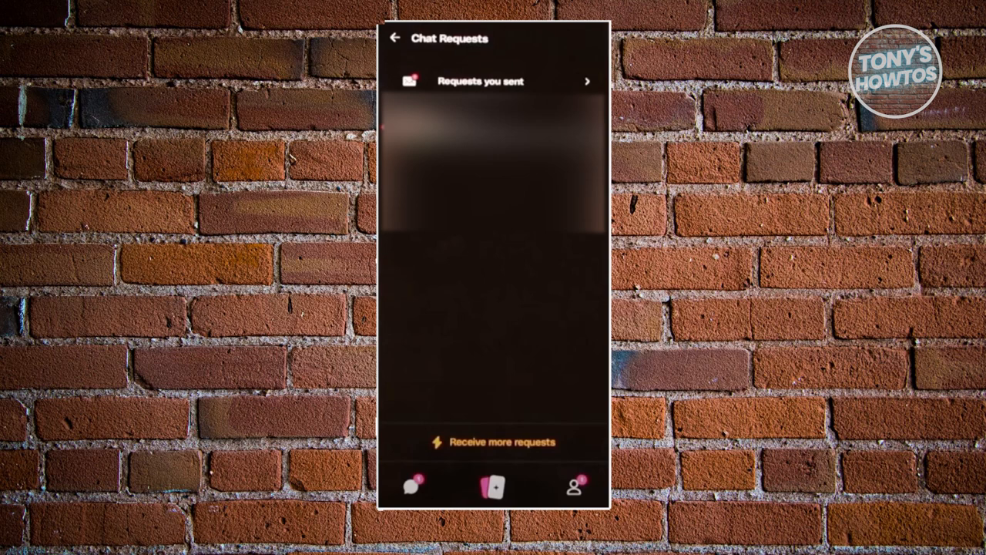
{"action": "left_click", "coordinate": [493, 80]}
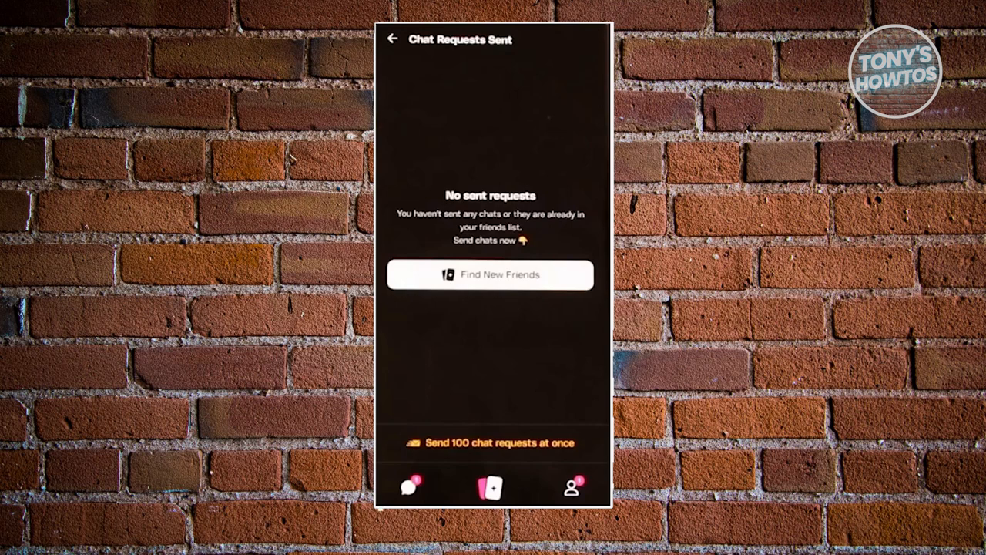
Step: Return from the sent requests page to the Chats friends list
{"action": "left_click", "coordinate": [393, 40]}
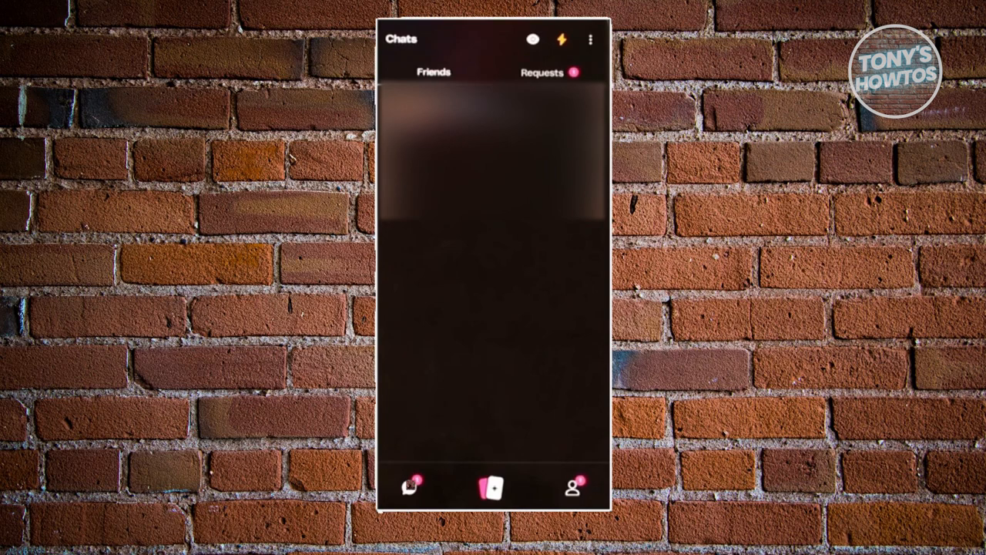
Step: Open the Trash of deleted chats from the chats options menu, finding it empty
{"action": "left_click", "coordinate": [564, 40]}
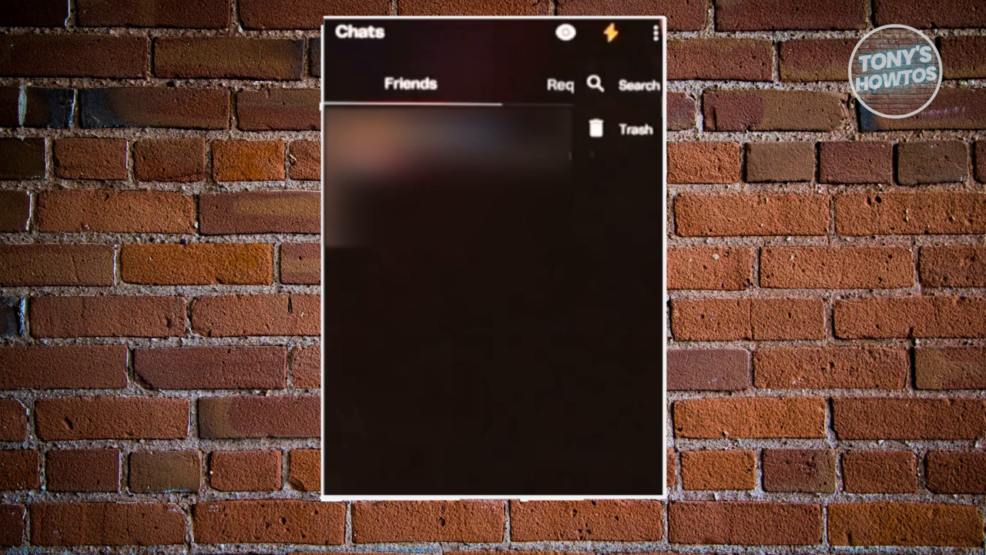
{"action": "left_click", "coordinate": [636, 128]}
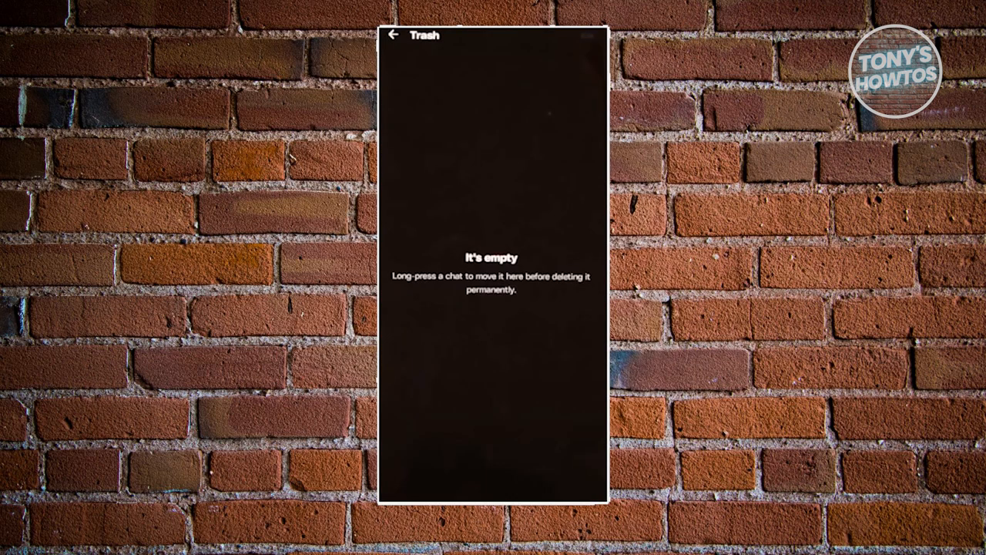